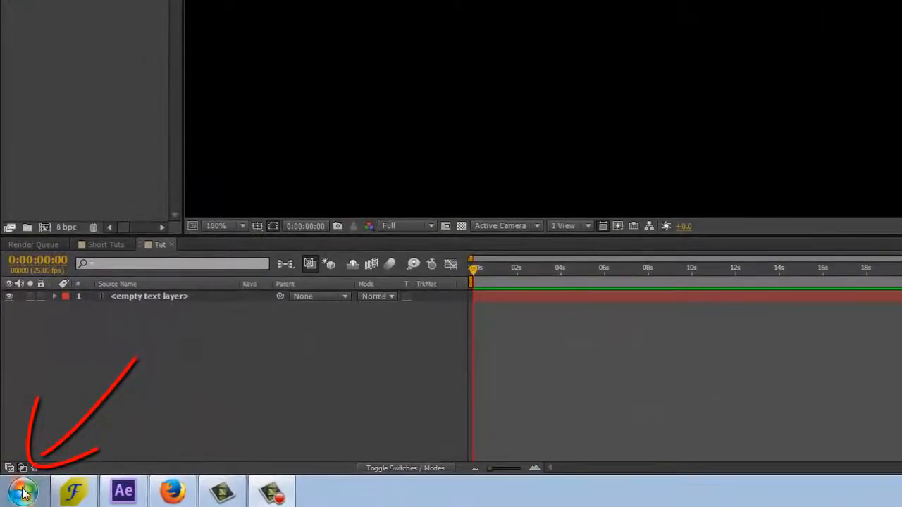
# Search the Start Menu for "character map" so Character Map is the top result
pyautogui.click(22, 490)
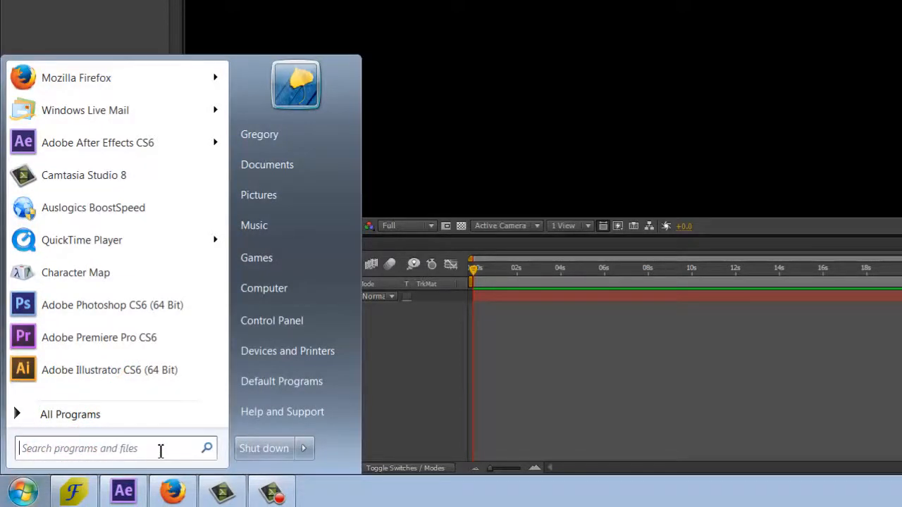
pyautogui.write('c')
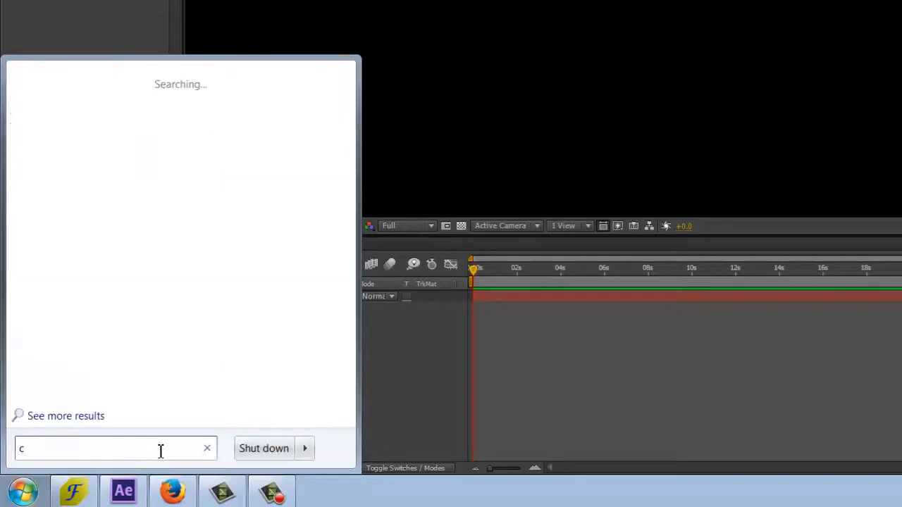
pyautogui.write('haracter map')
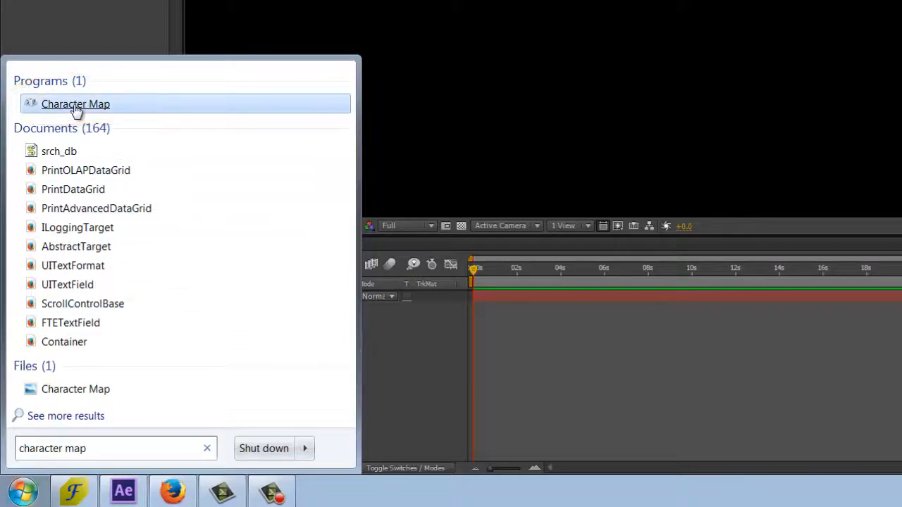
# Launch Character Map, collect three Wingdings symbols starting with Scorpio, and copy them
pyautogui.click(76, 104)
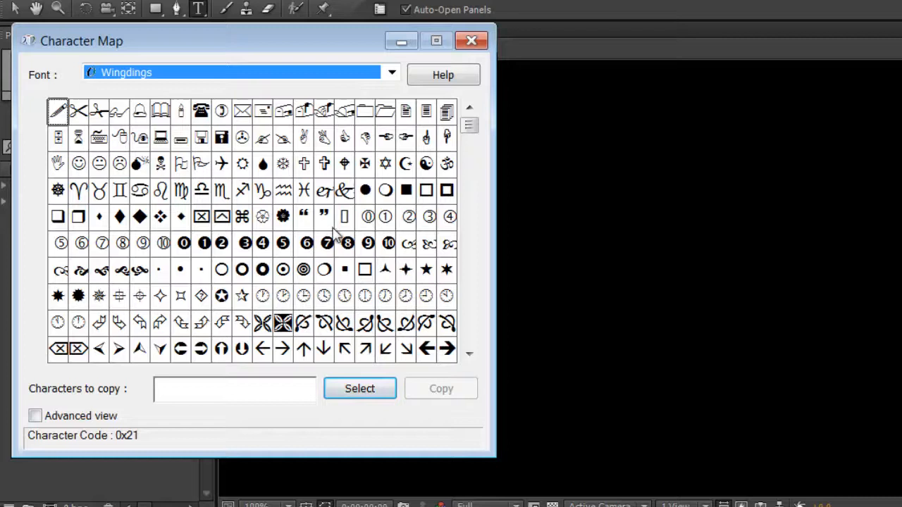
pyautogui.moveTo(337, 254)
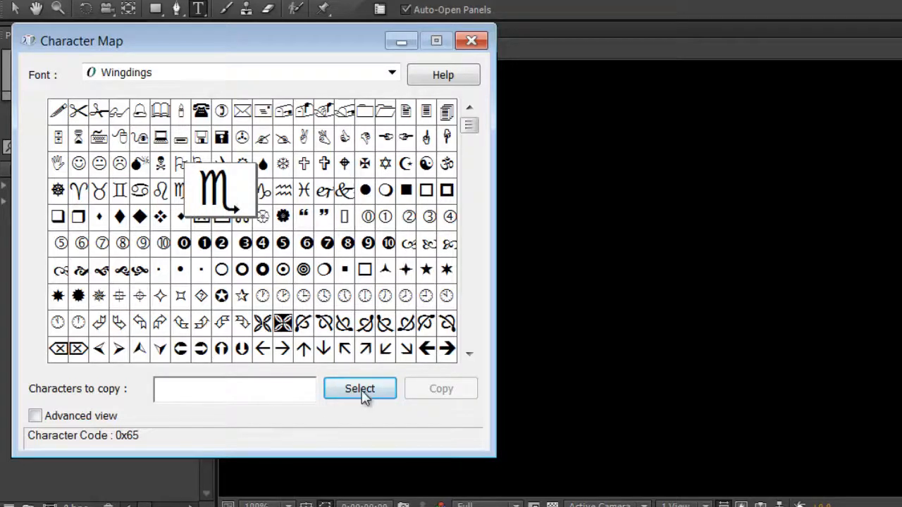
pyautogui.click(359, 389)
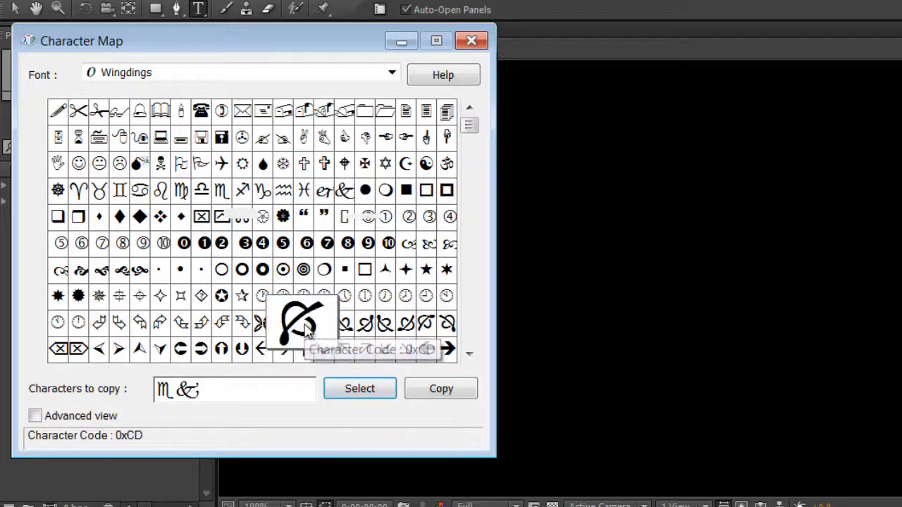
pyautogui.click(360, 389)
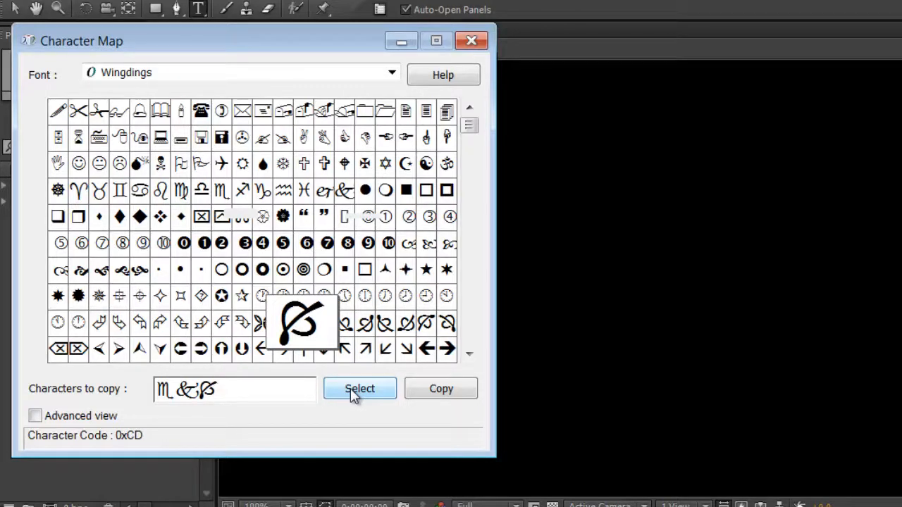
pyautogui.moveTo(437, 392)
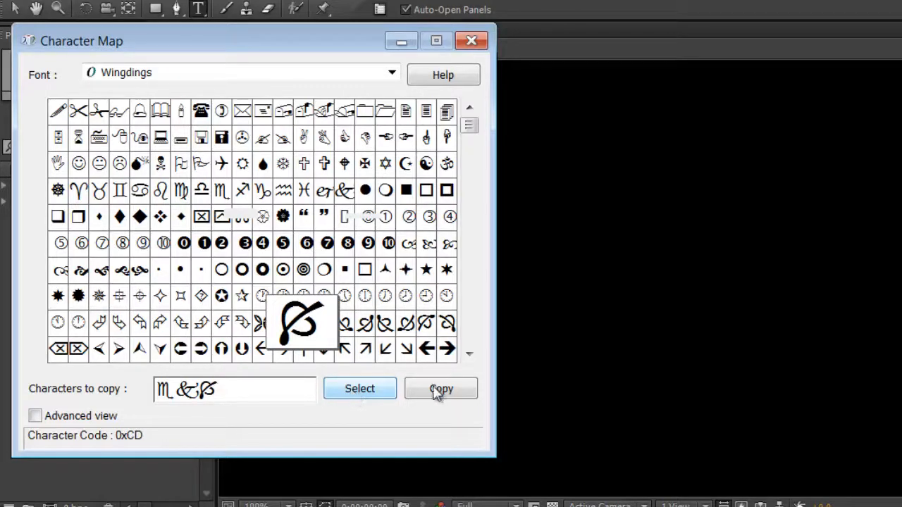
pyautogui.click(440, 389)
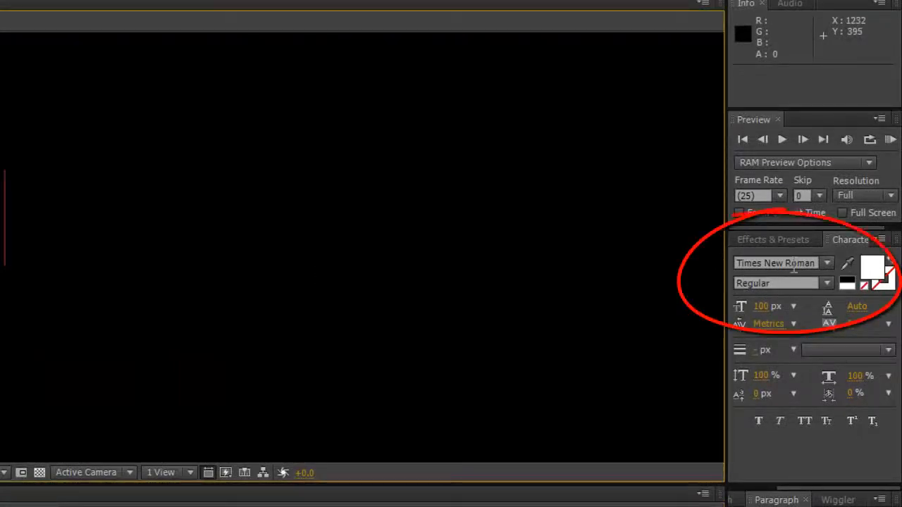
pyautogui.moveTo(783, 263)
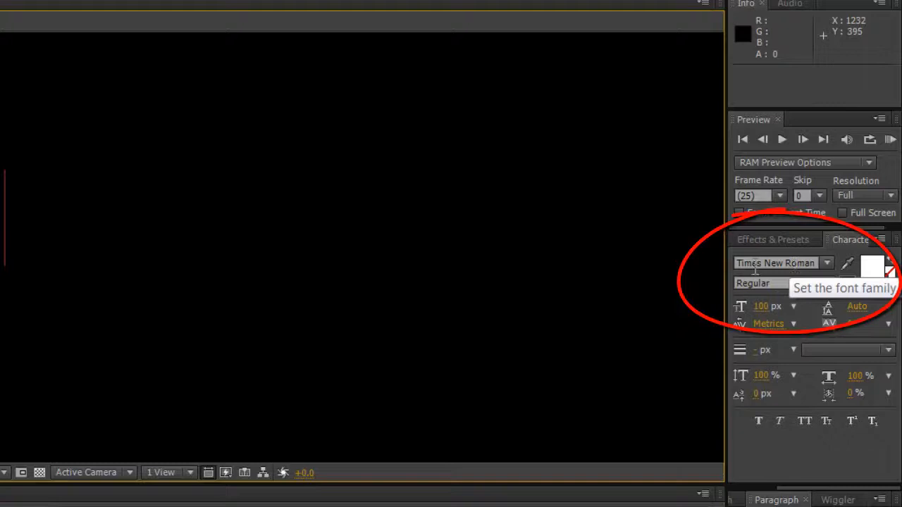
# Set the text layer's font to Wingdings and paste the three copied symbols into it
pyautogui.click(775, 264)
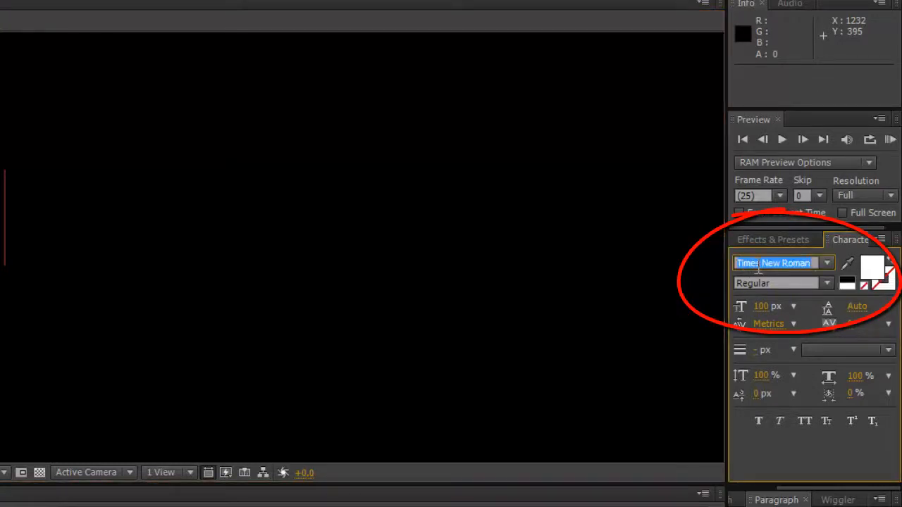
pyautogui.write('Wingdings')
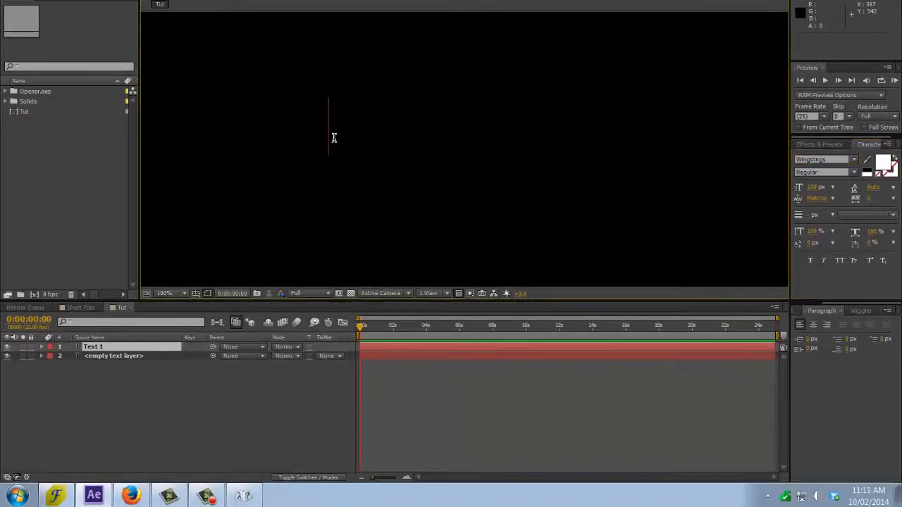
pyautogui.press('ctrl+v')
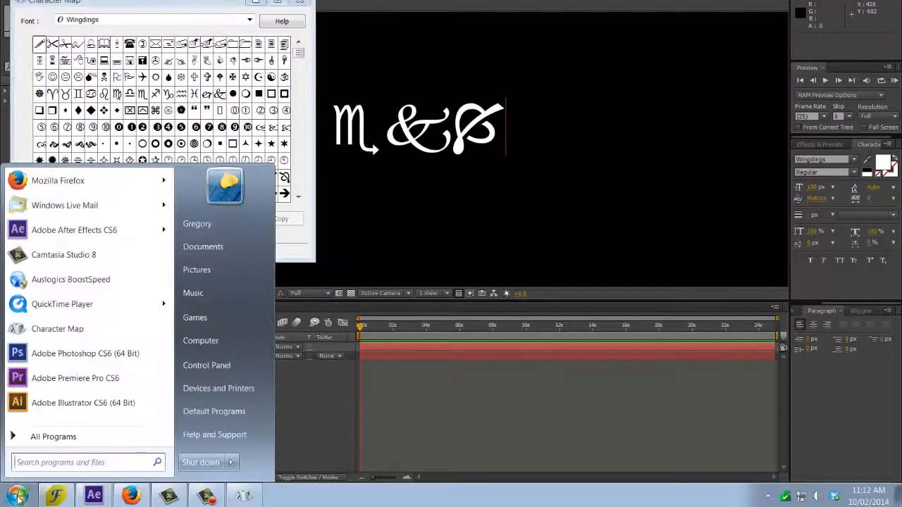
# Search the Start Menu for "magni" and launch Free&Easy Font Viewer 2.0
pyautogui.click(81, 462)
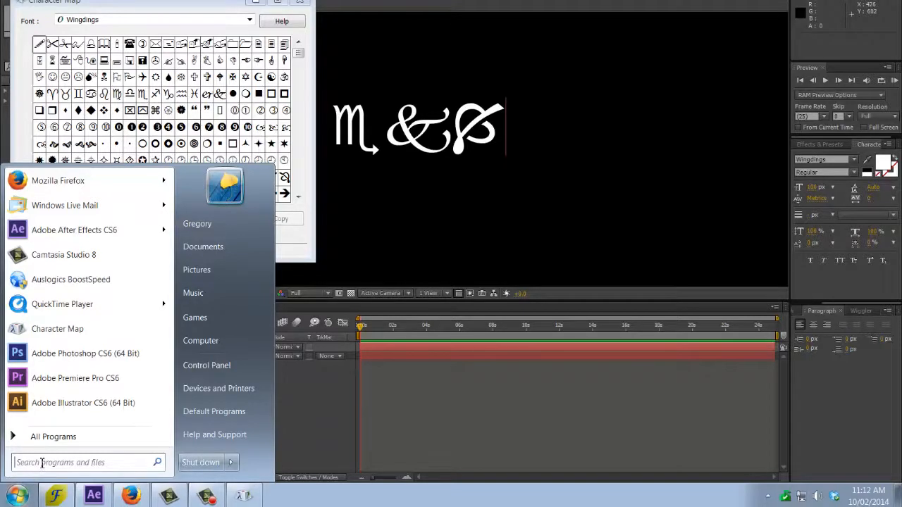
pyautogui.write('magni')
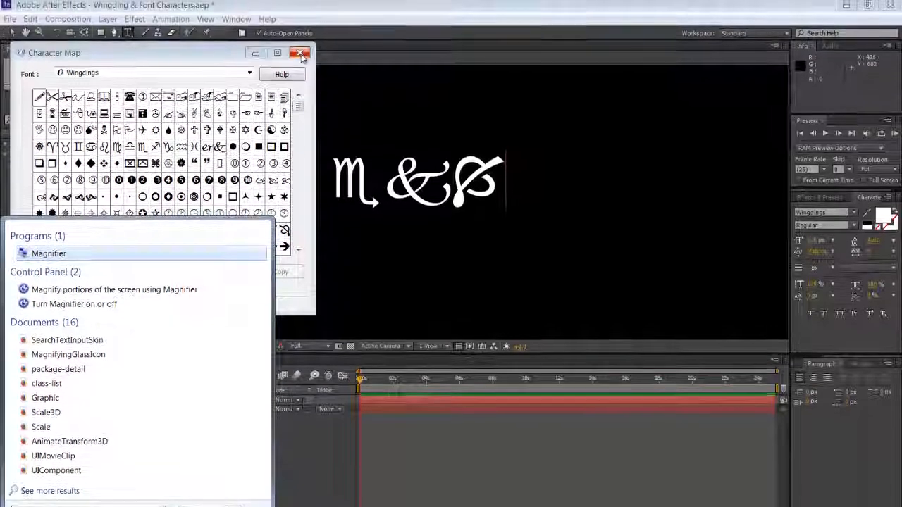
pyautogui.click(300, 54)
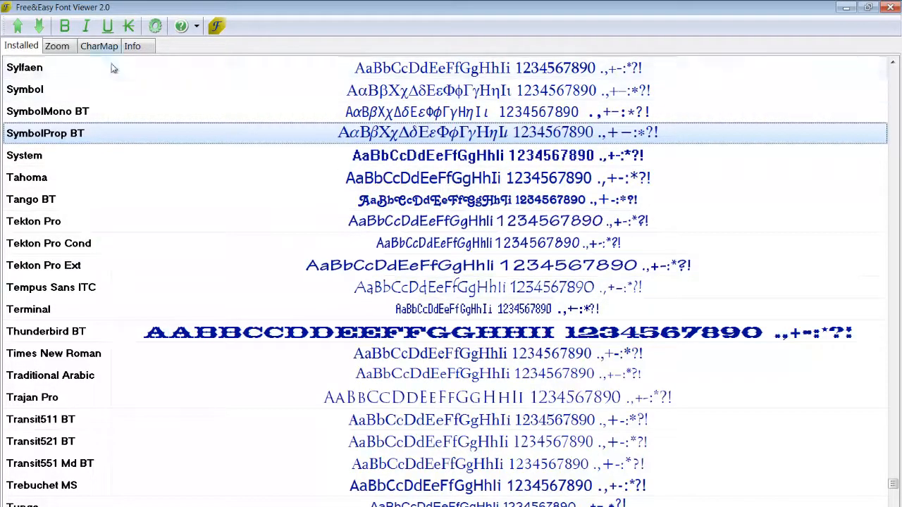
# Show the CharMap grid of the selected symbol font in Free&Easy Font Viewer
pyautogui.click(98, 45)
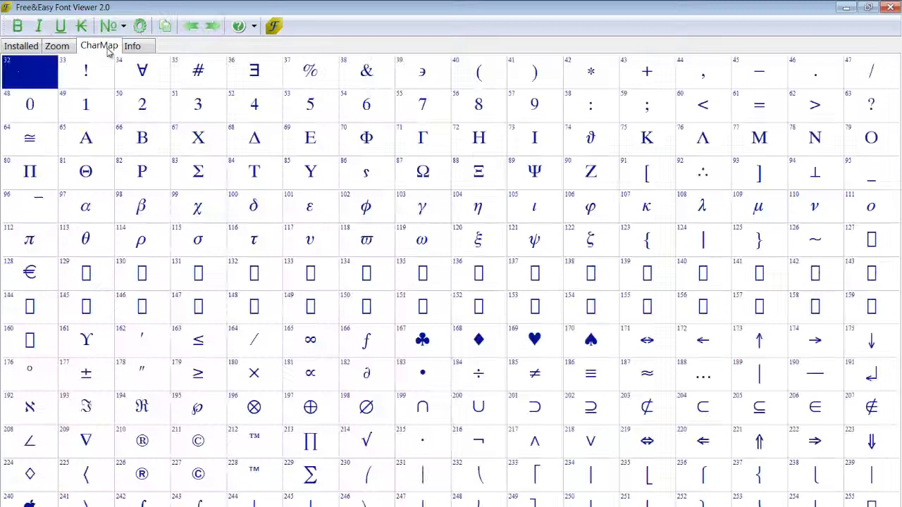